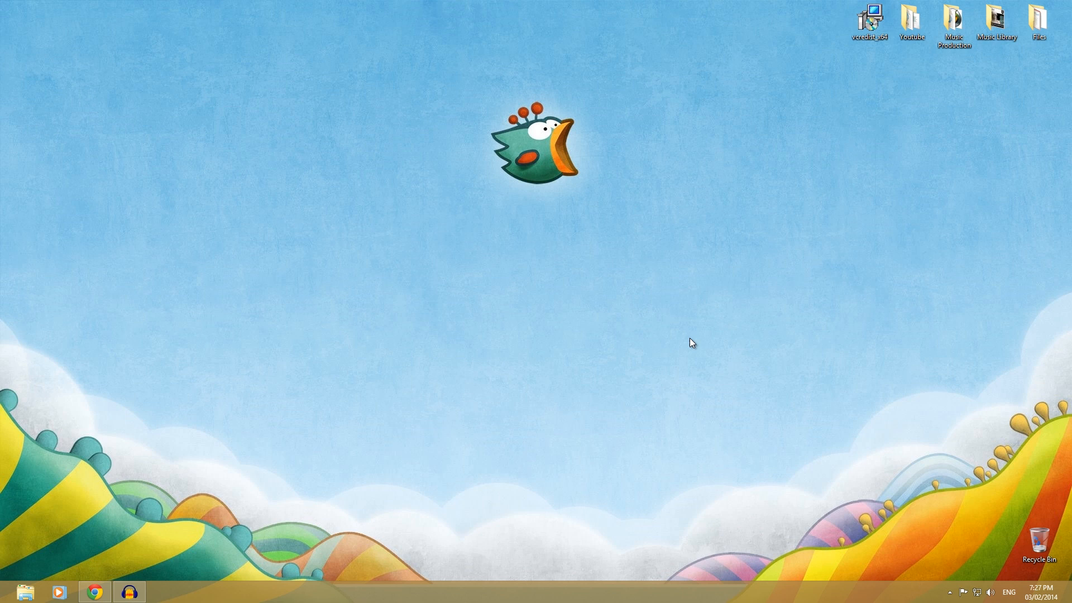
{"action": "mouse_move", "coordinate": [674, 256]}
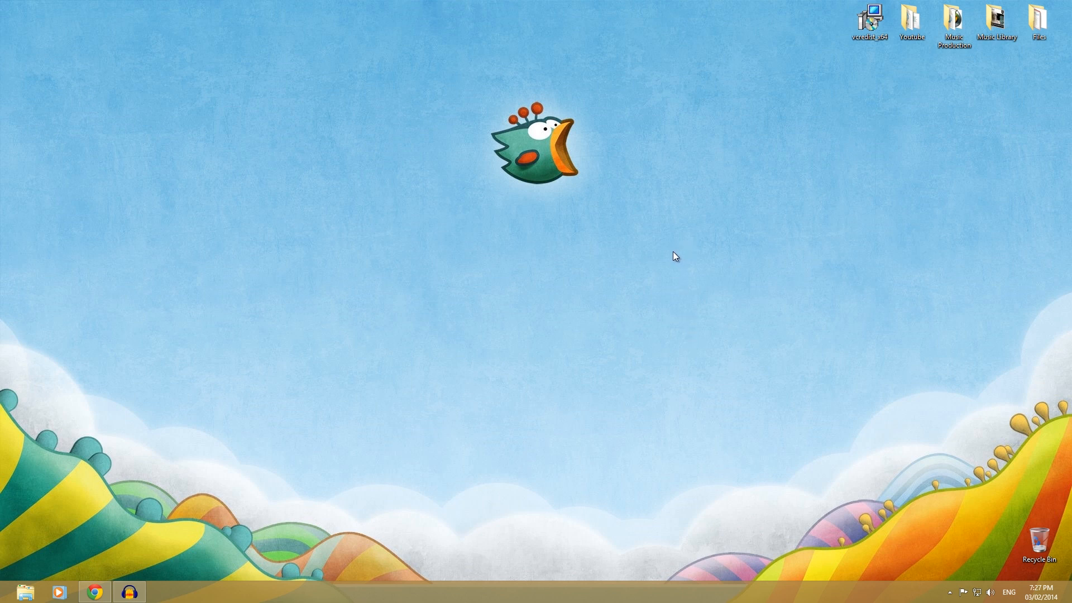
{"action": "mouse_move", "coordinate": [869, 19]}
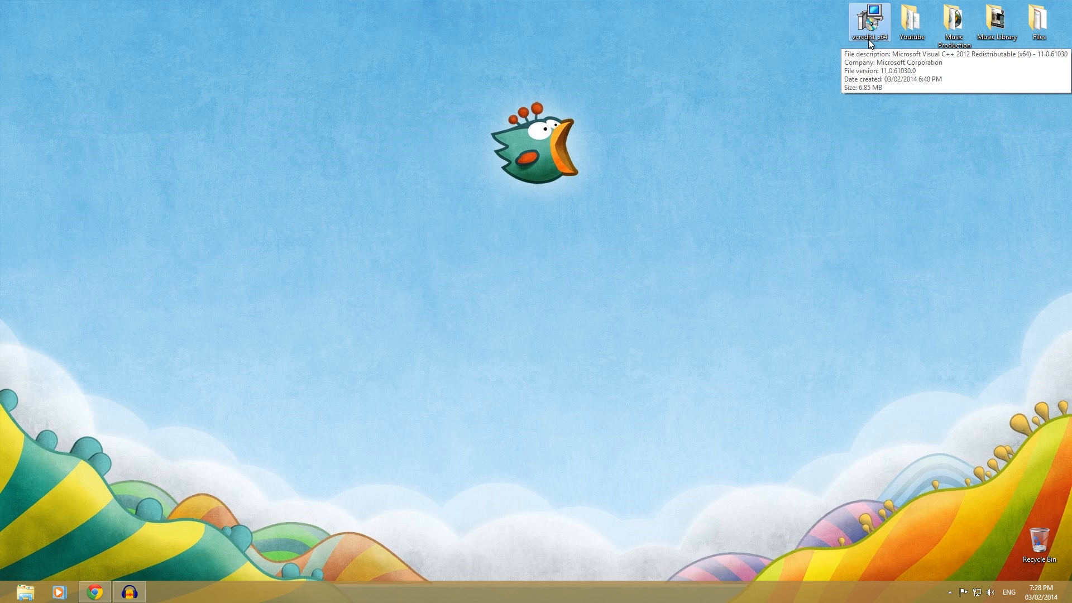
{"action": "mouse_move", "coordinate": [677, 195]}
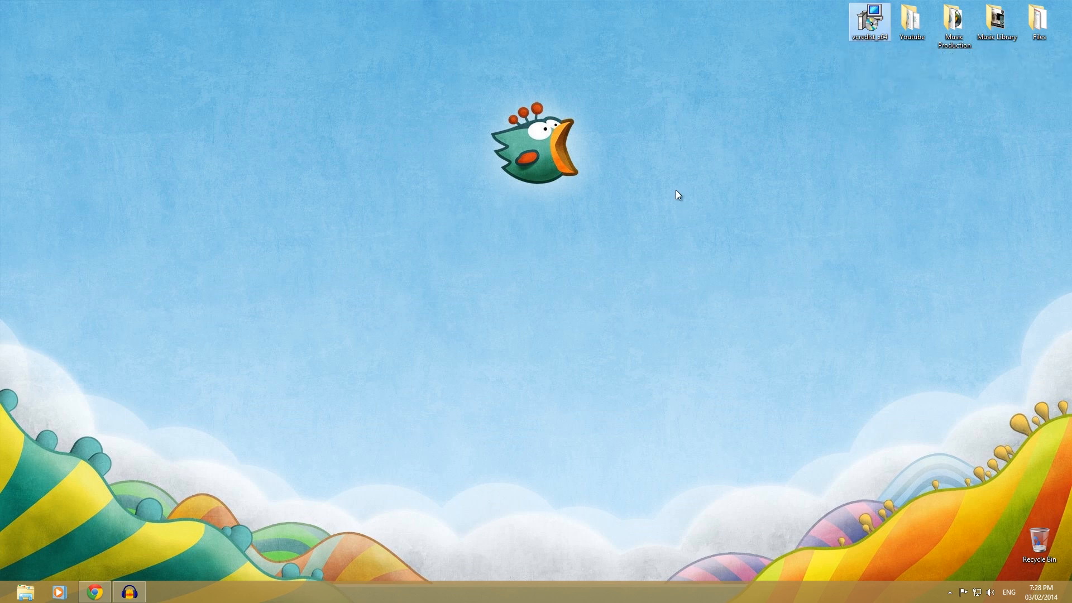
{"action": "mouse_move", "coordinate": [612, 205]}
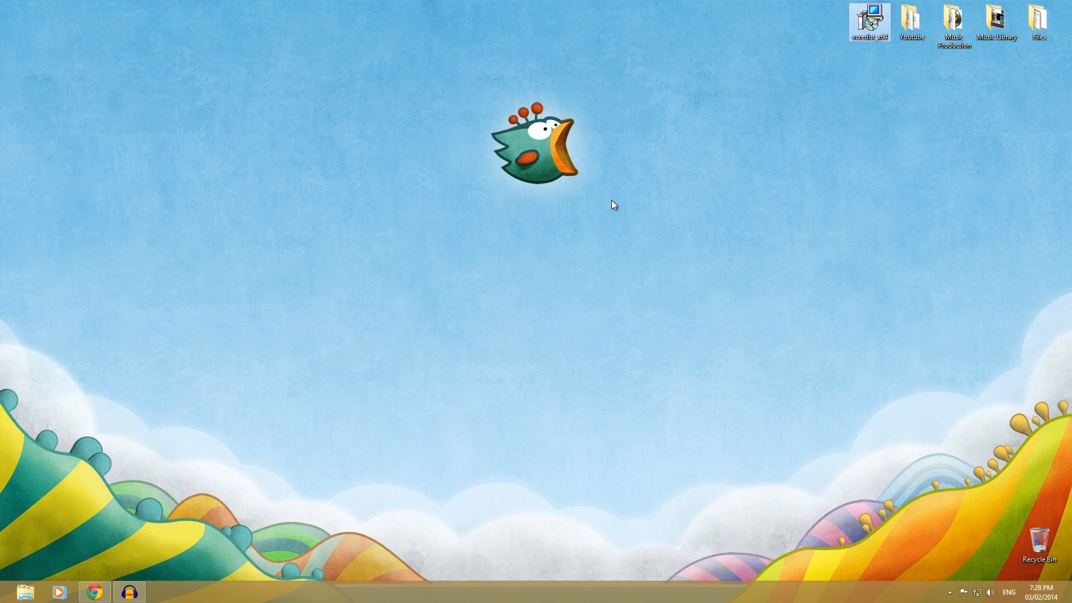
{"action": "mouse_move", "coordinate": [629, 213]}
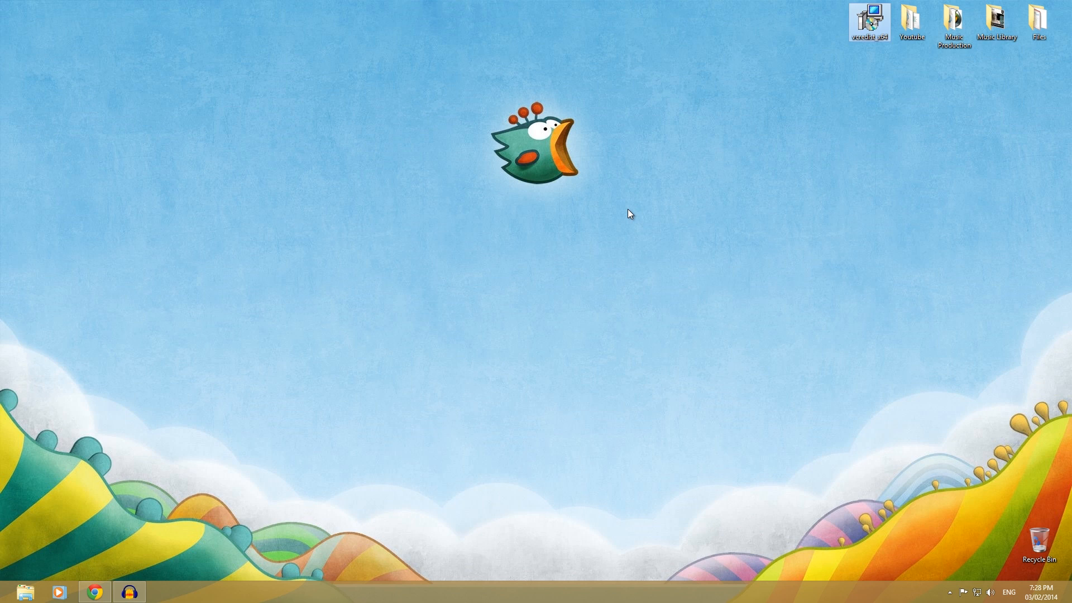
{"action": "mouse_move", "coordinate": [355, 284]}
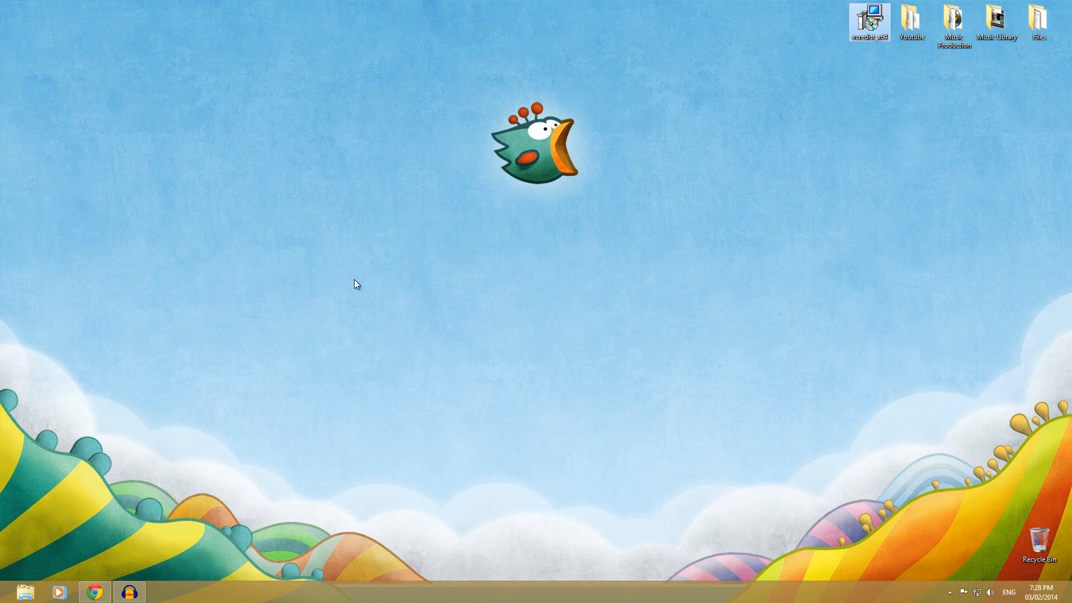
{"action": "mouse_move", "coordinate": [104, 558]}
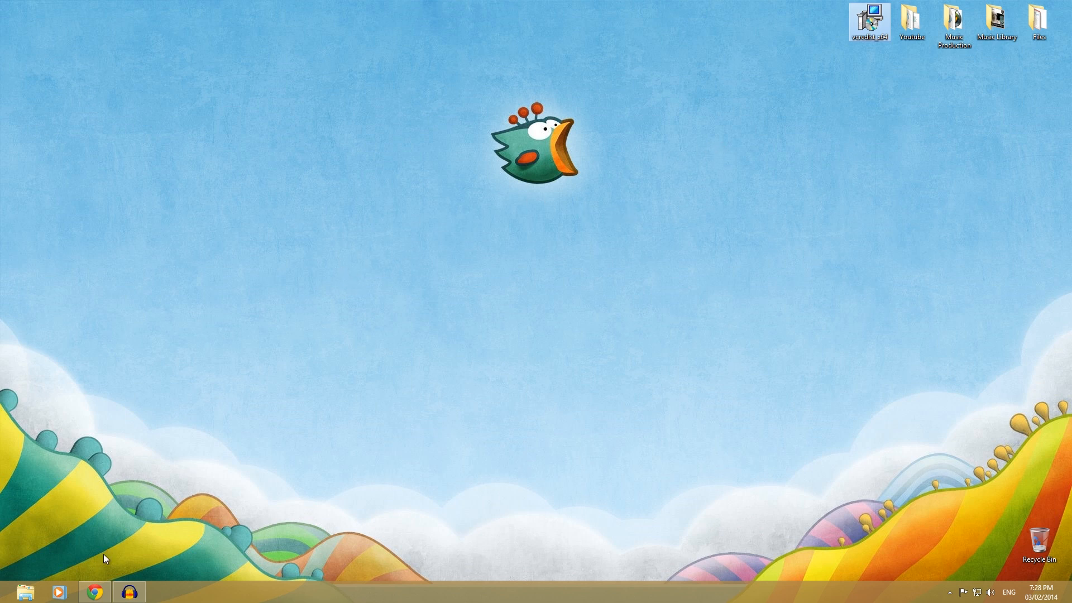
Restore Chrome showing the Visual C++ 2012 Update 4 Download Center page
{"action": "left_click", "coordinate": [94, 591]}
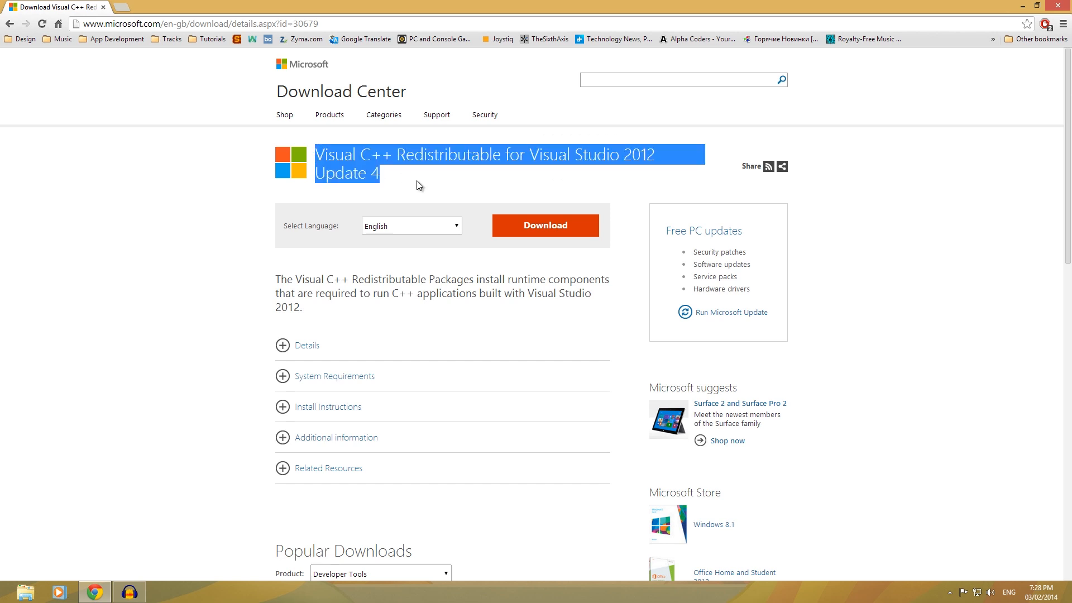
{"action": "left_click", "coordinate": [403, 185]}
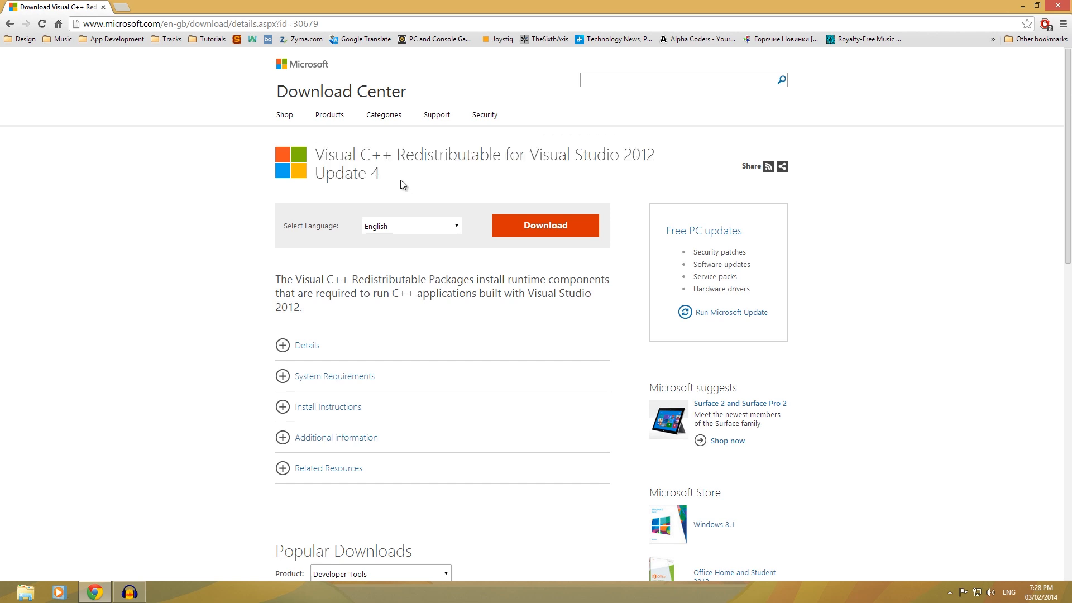
{"action": "mouse_move", "coordinate": [311, 156]}
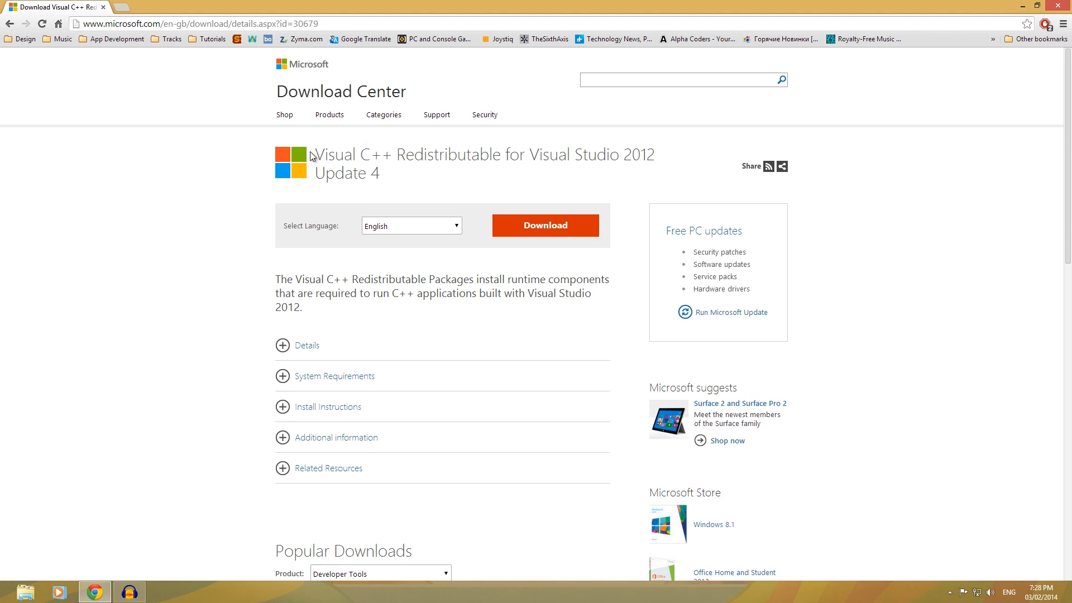
{"action": "mouse_move", "coordinate": [357, 179]}
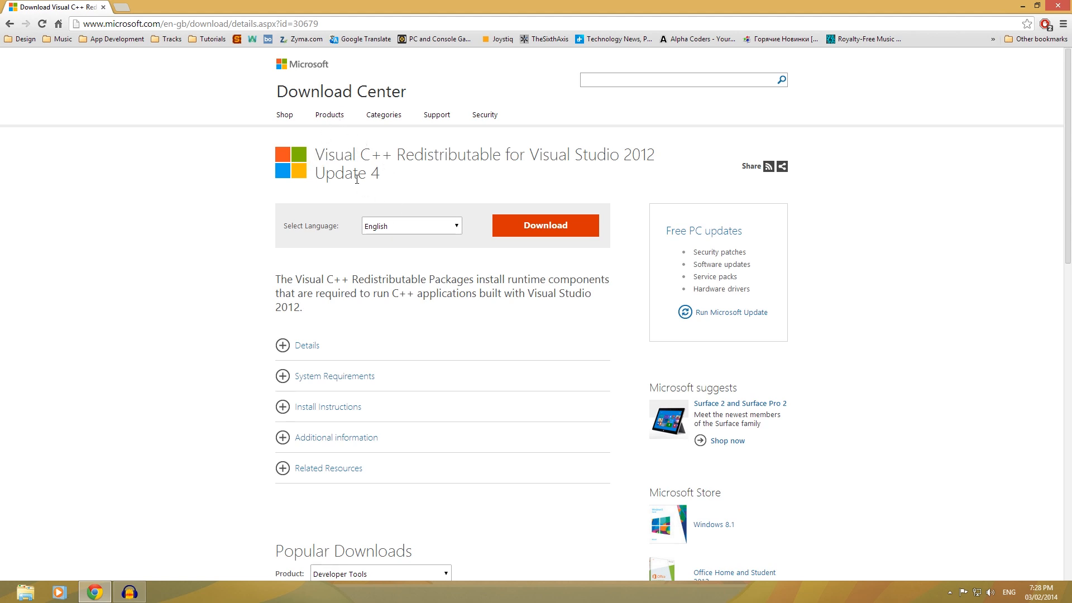
{"action": "mouse_move", "coordinate": [342, 77]}
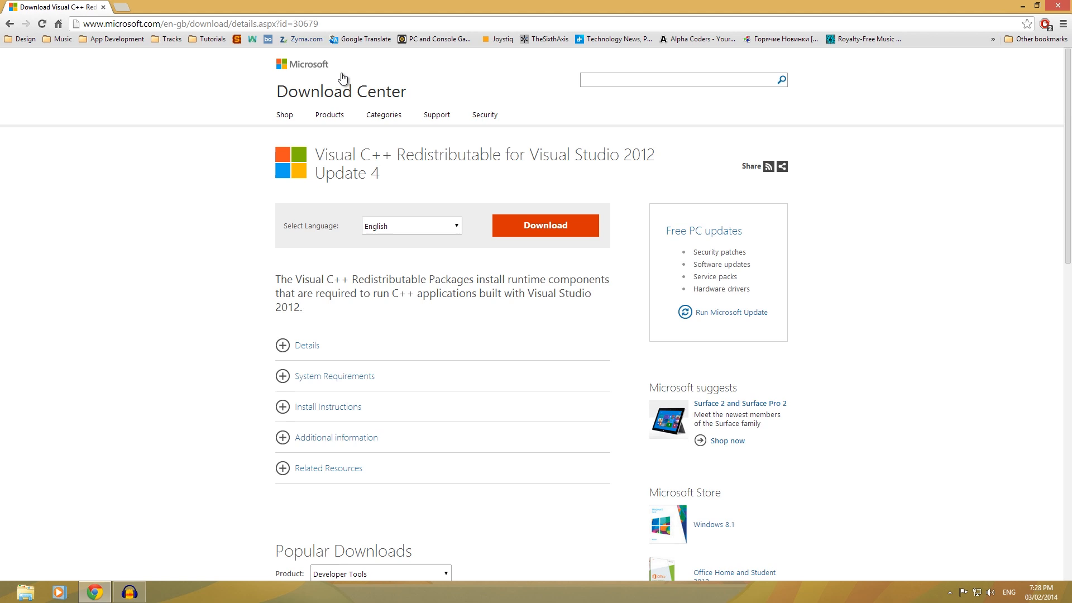
Download VSU_4\vcredist_x64.exe (6.9 MB) and minimize Chrome to reveal the desktop
{"action": "left_click", "coordinate": [545, 225]}
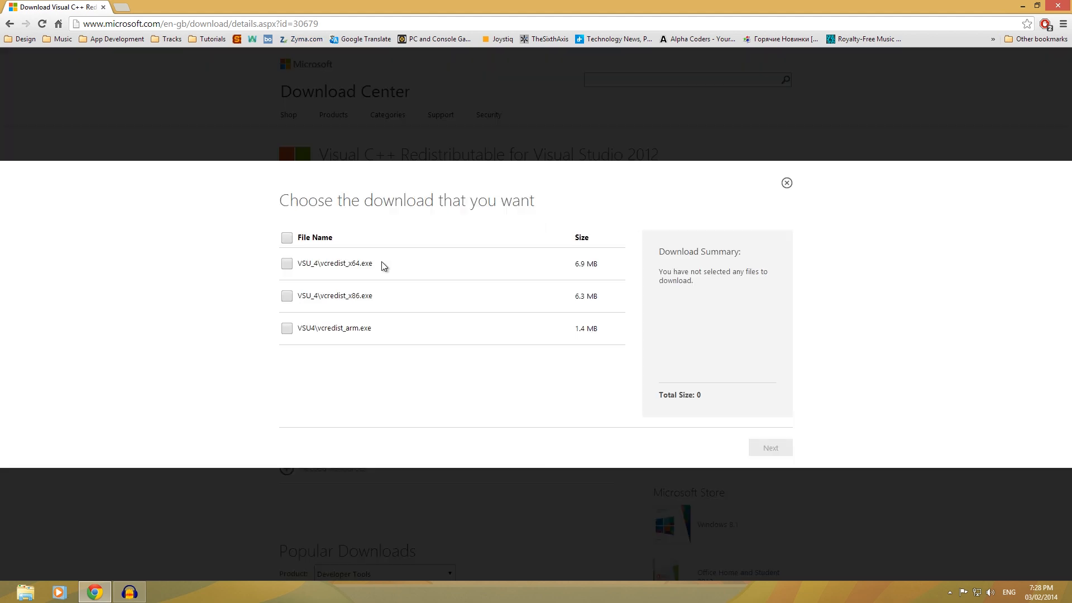
{"action": "mouse_move", "coordinate": [326, 305]}
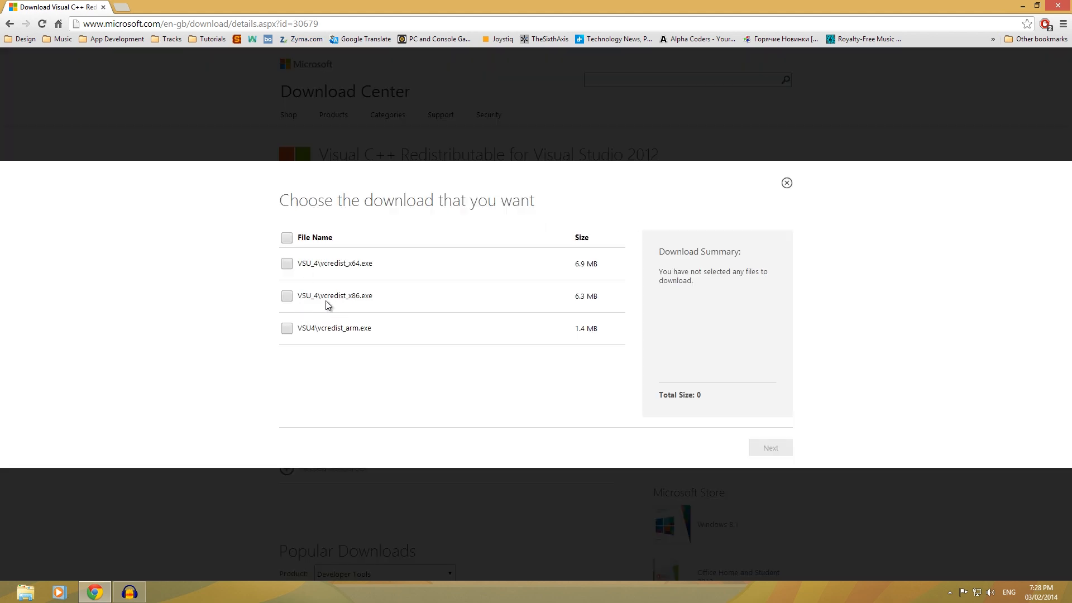
{"action": "mouse_move", "coordinate": [347, 295]}
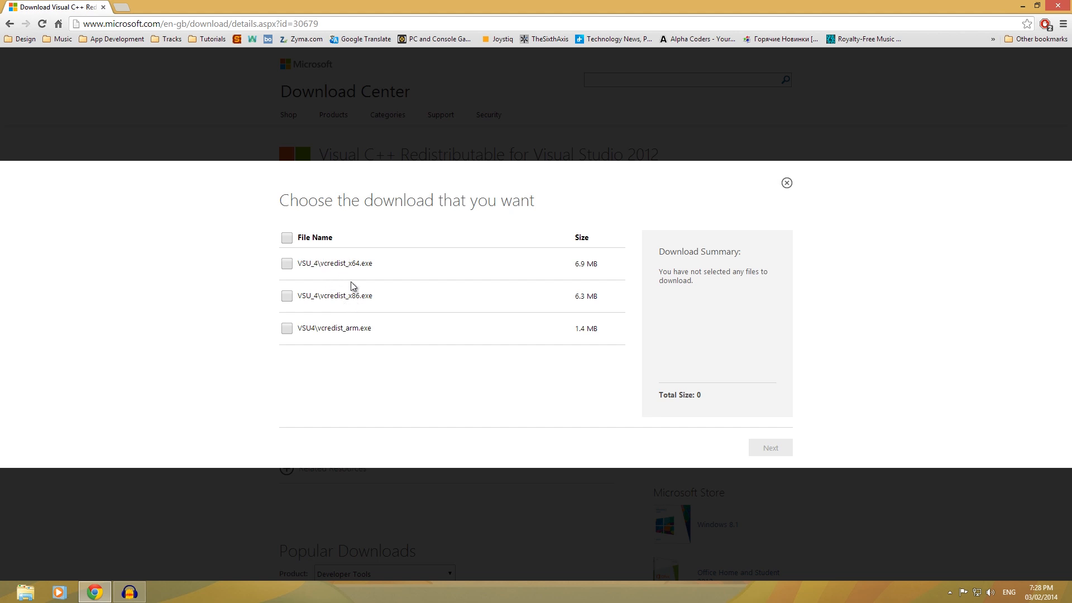
{"action": "left_click", "coordinate": [286, 263]}
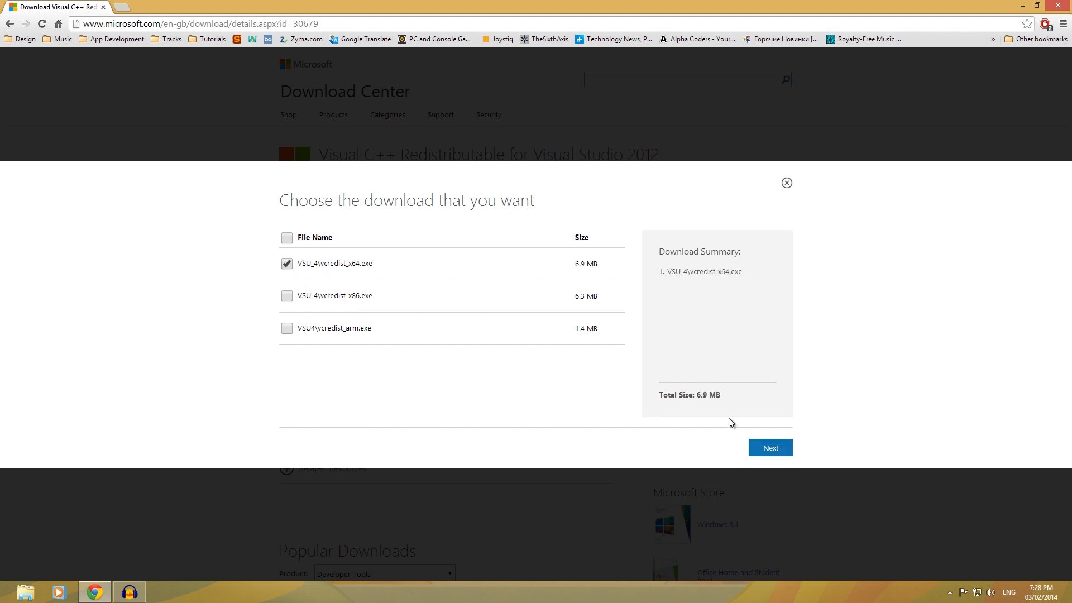
{"action": "left_click", "coordinate": [769, 447]}
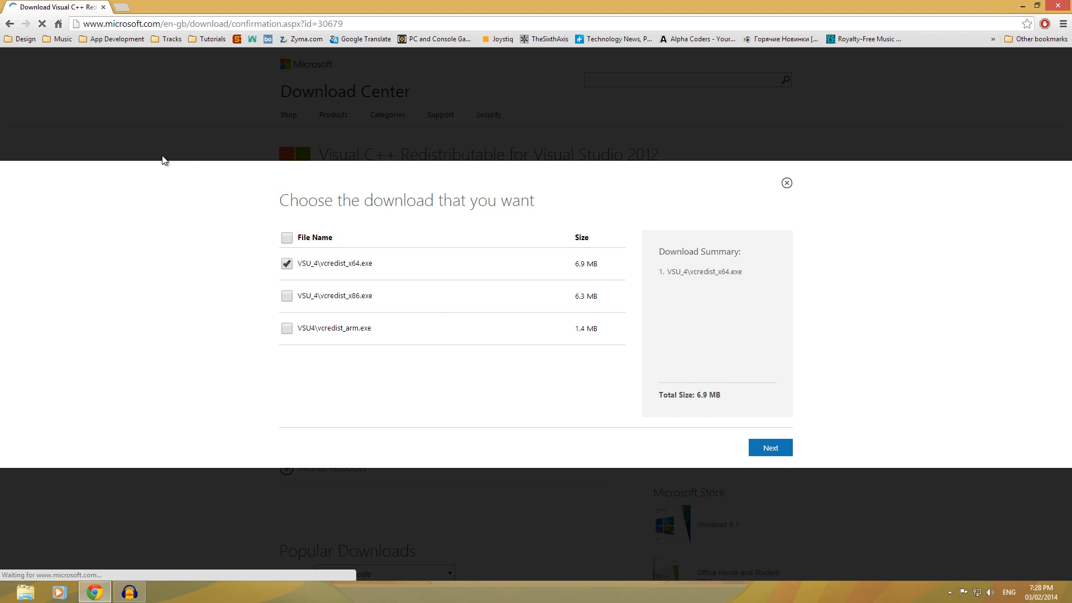
{"action": "left_click", "coordinate": [770, 447]}
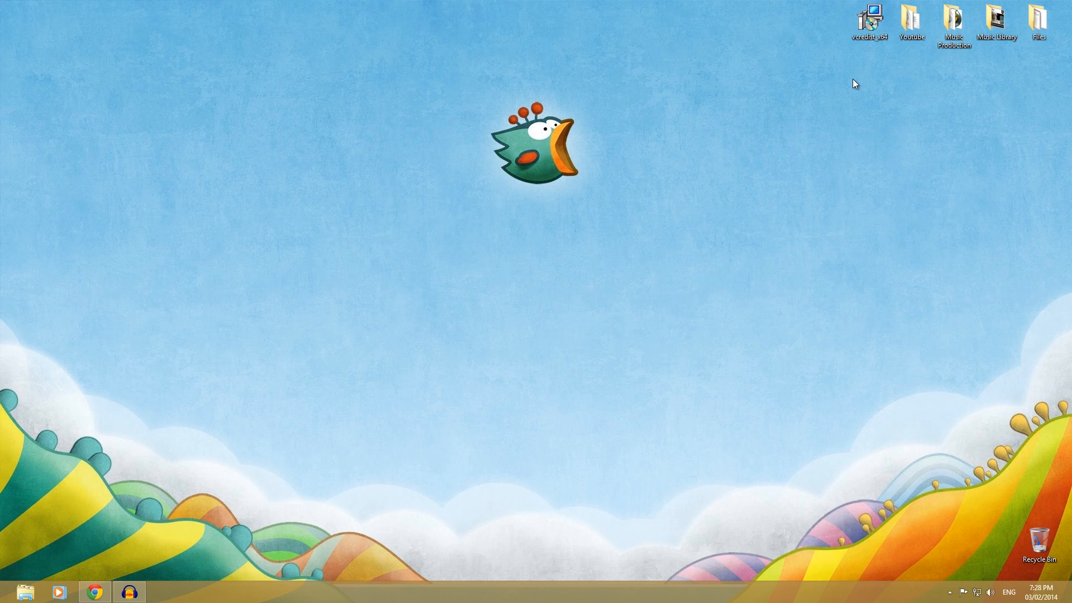
Run vcredist_x64.exe and close the Modify Setup dialog without repairing or uninstalling
{"action": "double_click", "coordinate": [870, 19]}
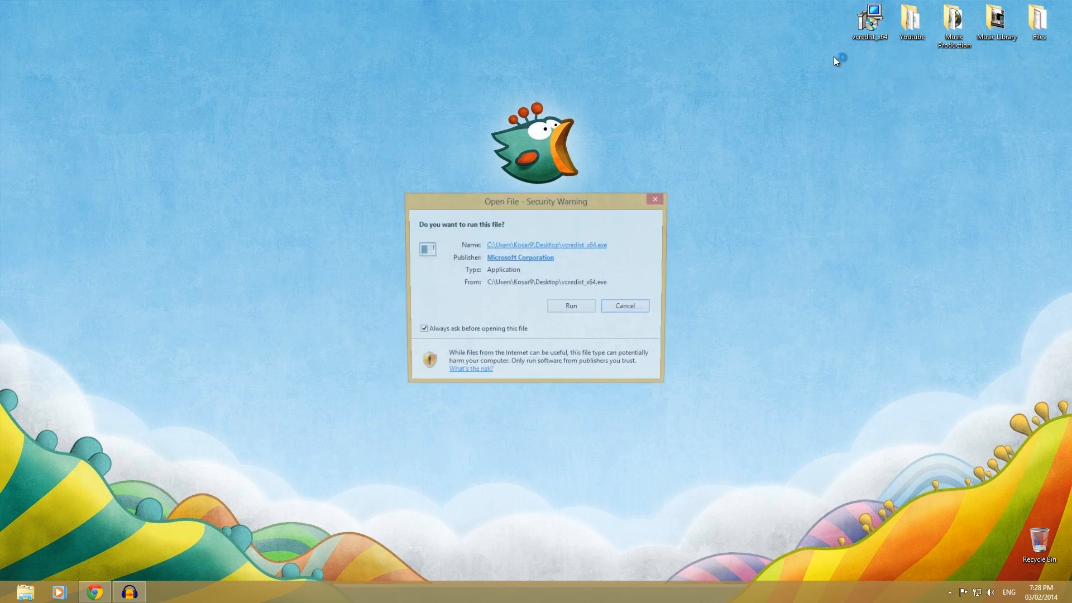
{"action": "left_click", "coordinate": [570, 306]}
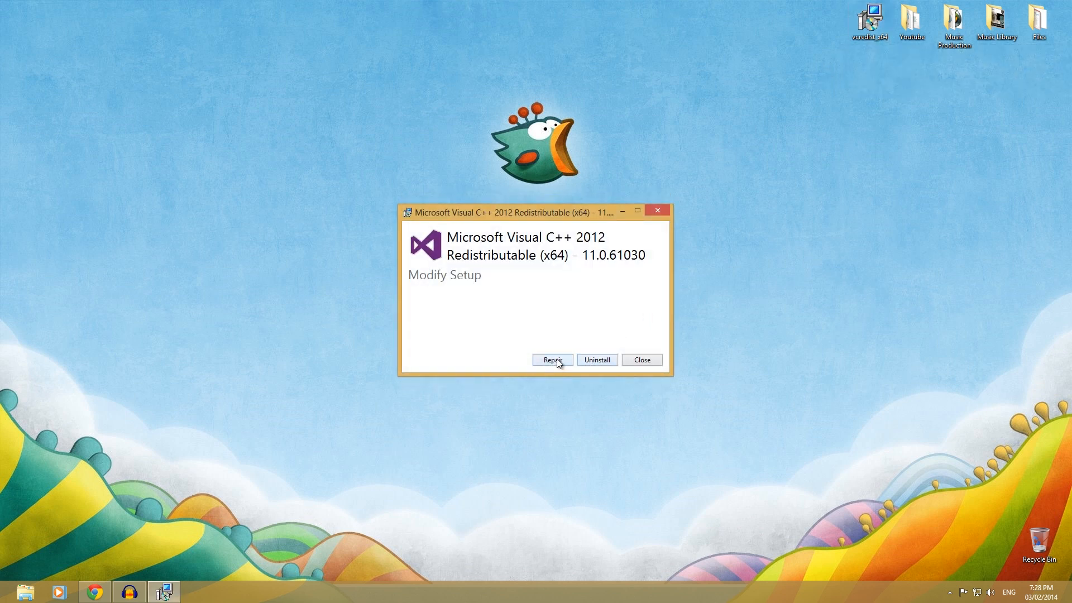
{"action": "mouse_move", "coordinate": [552, 364]}
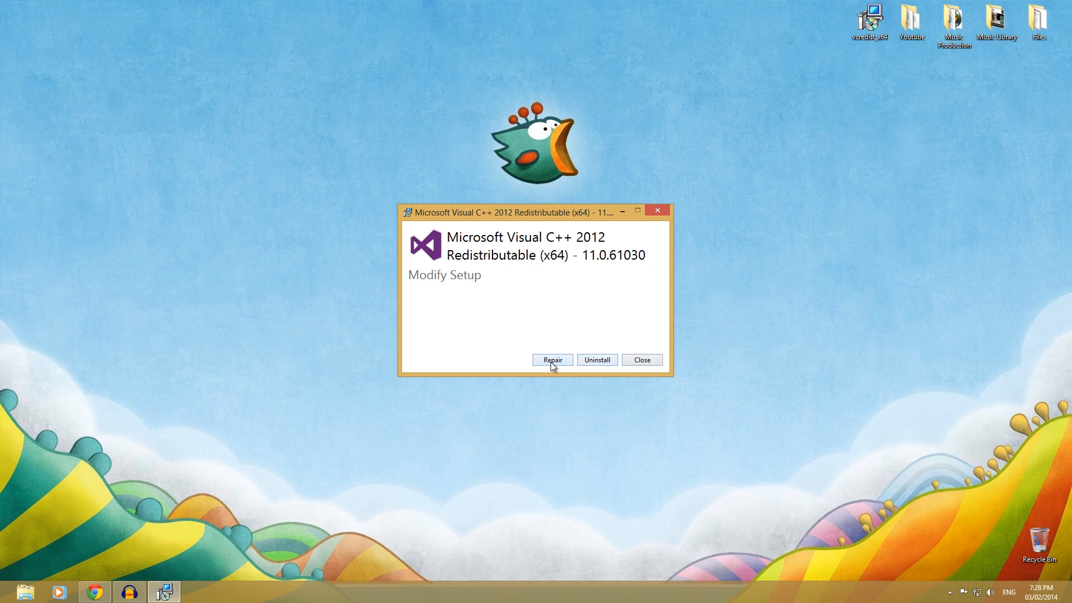
{"action": "mouse_move", "coordinate": [554, 337]}
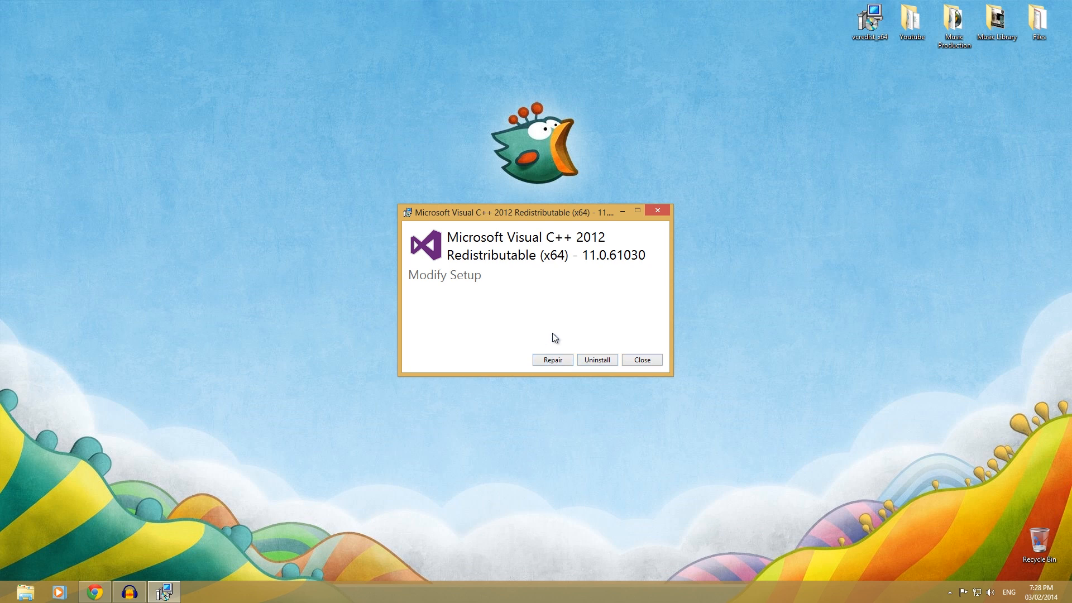
{"action": "mouse_move", "coordinate": [637, 225]}
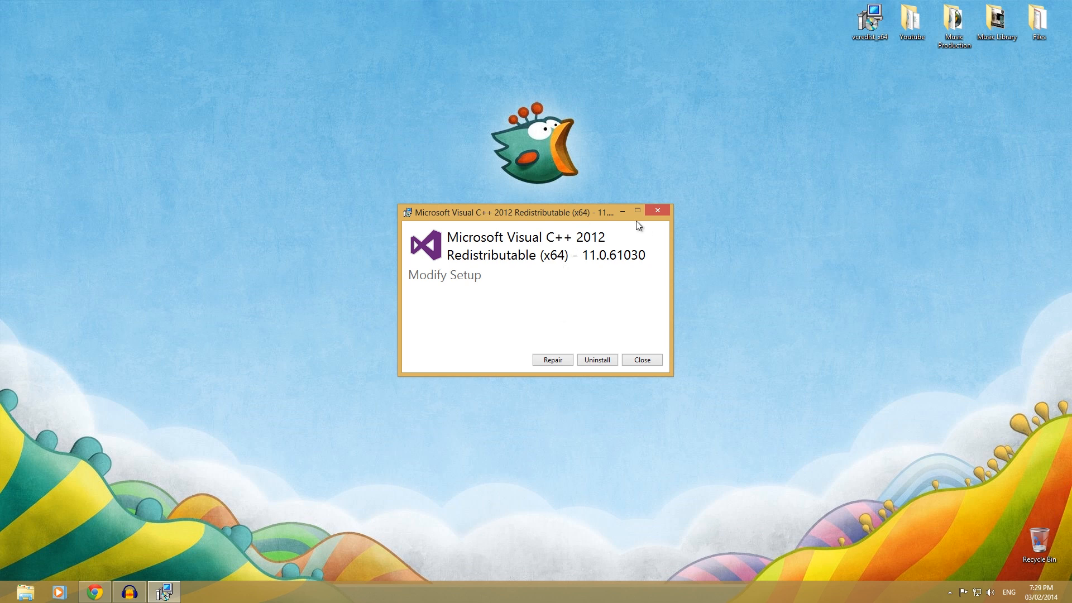
{"action": "left_click", "coordinate": [640, 360]}
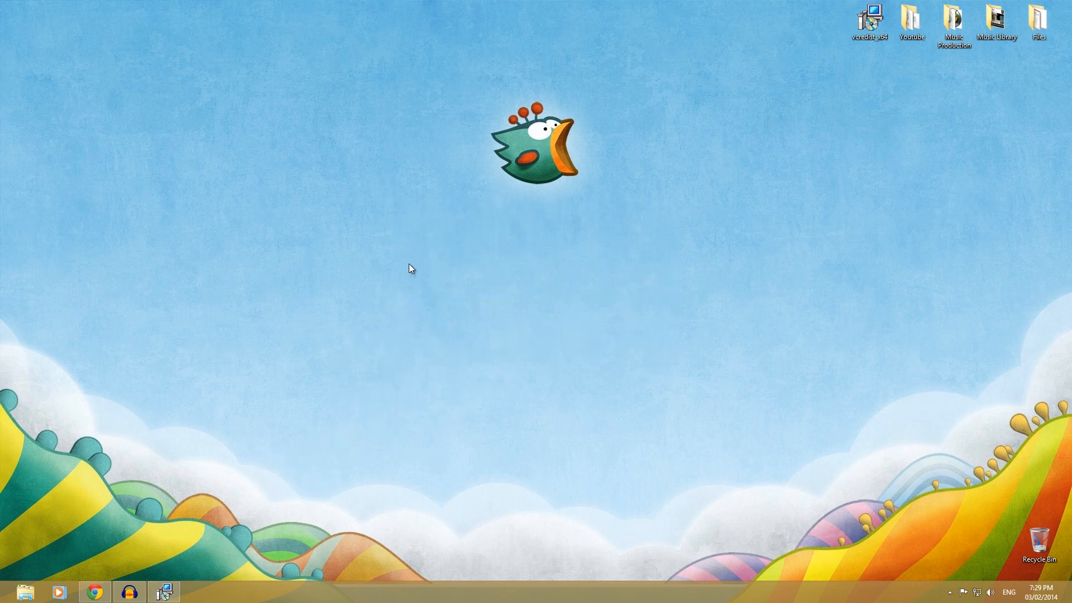
{"action": "mouse_move", "coordinate": [625, 380]}
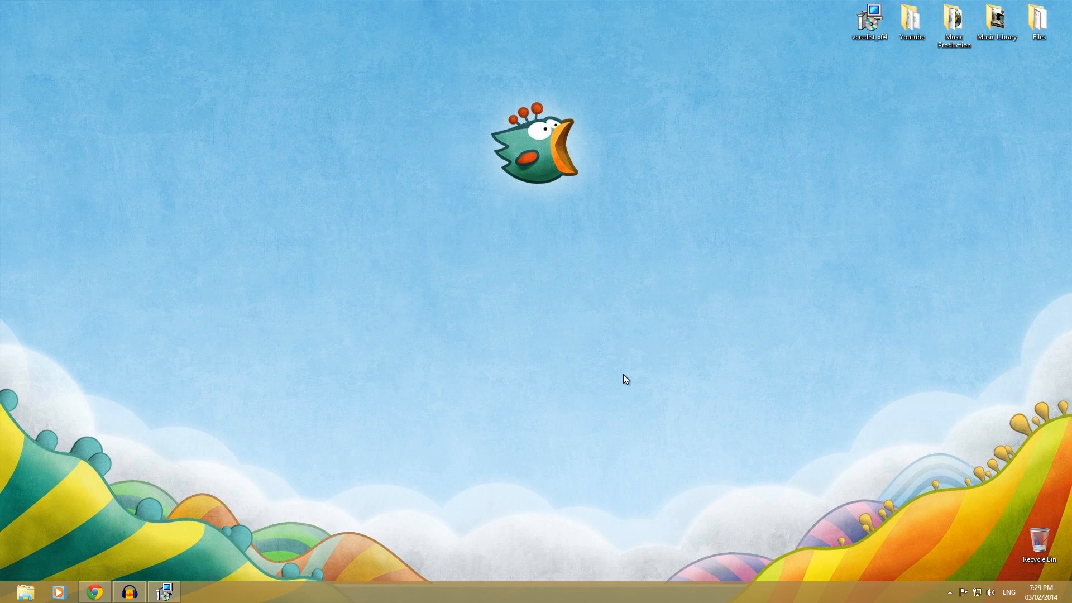
{"action": "mouse_move", "coordinate": [433, 252]}
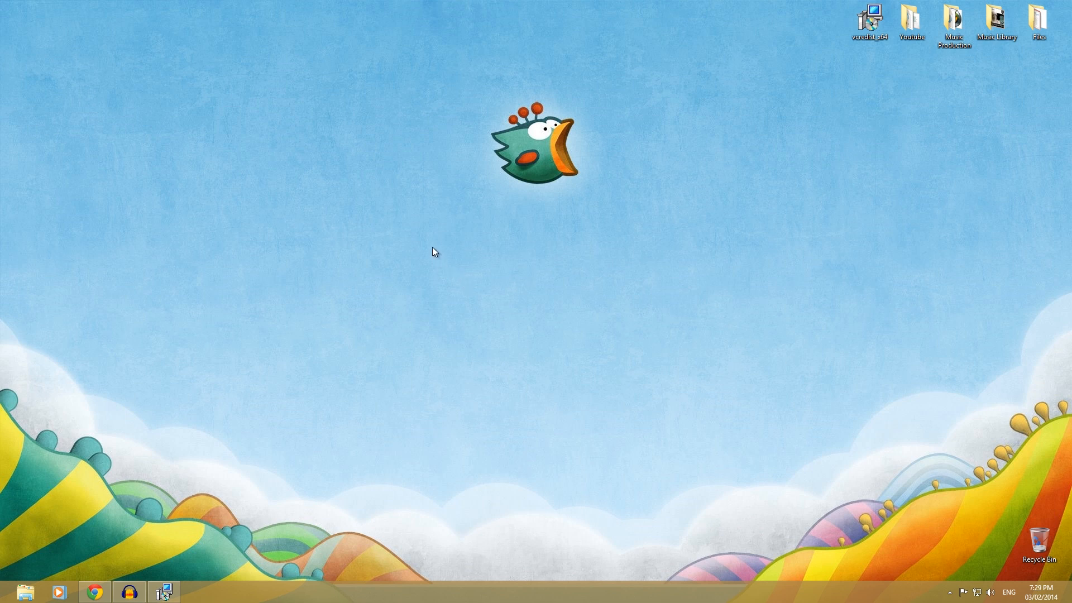
Refresh the desktop from its context menu
{"action": "right_click", "coordinate": [435, 253]}
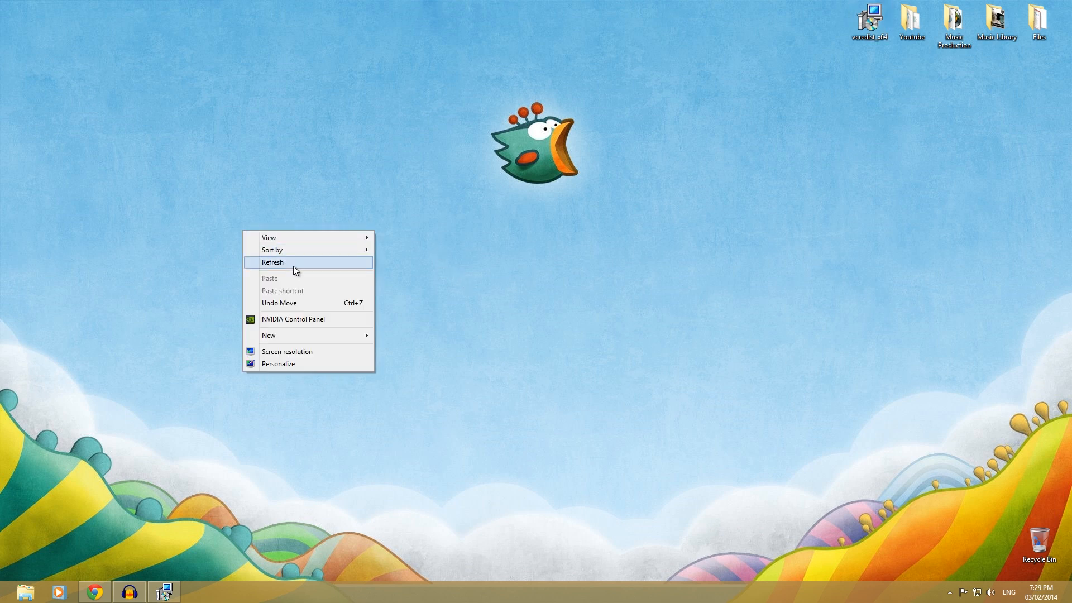
{"action": "left_click", "coordinate": [271, 262]}
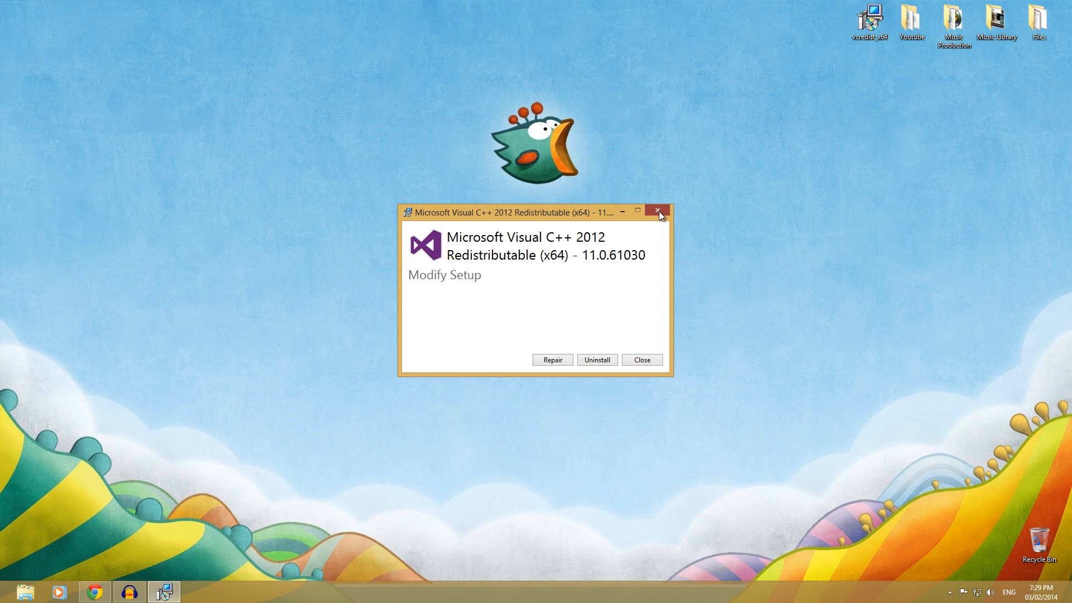
Close the Visual C++ 2012 Redistributable setup dialog from its title bar
{"action": "left_click", "coordinate": [657, 211]}
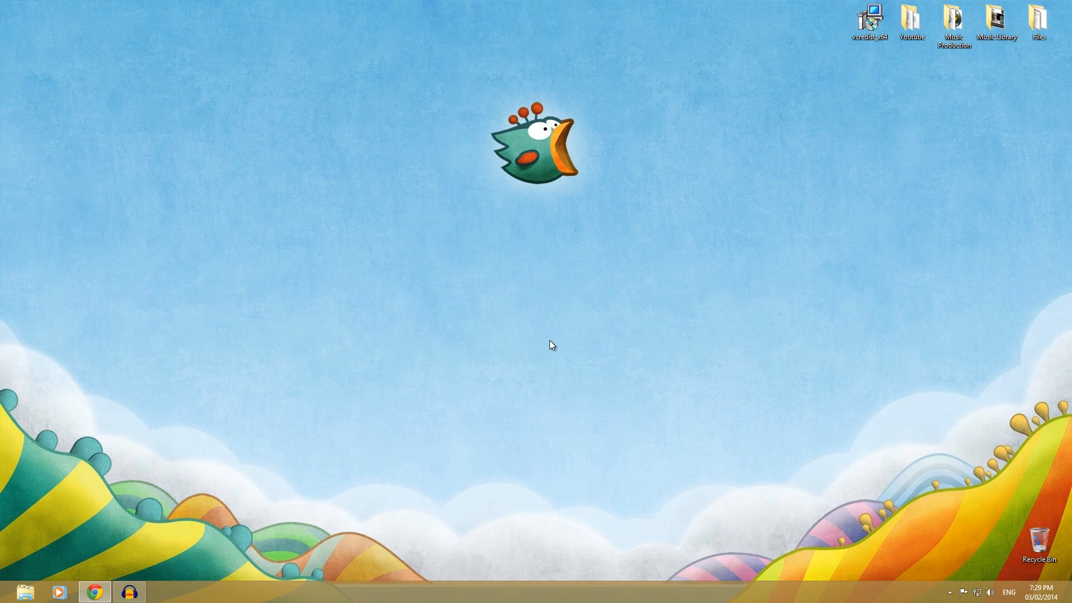
{"action": "mouse_move", "coordinate": [583, 228]}
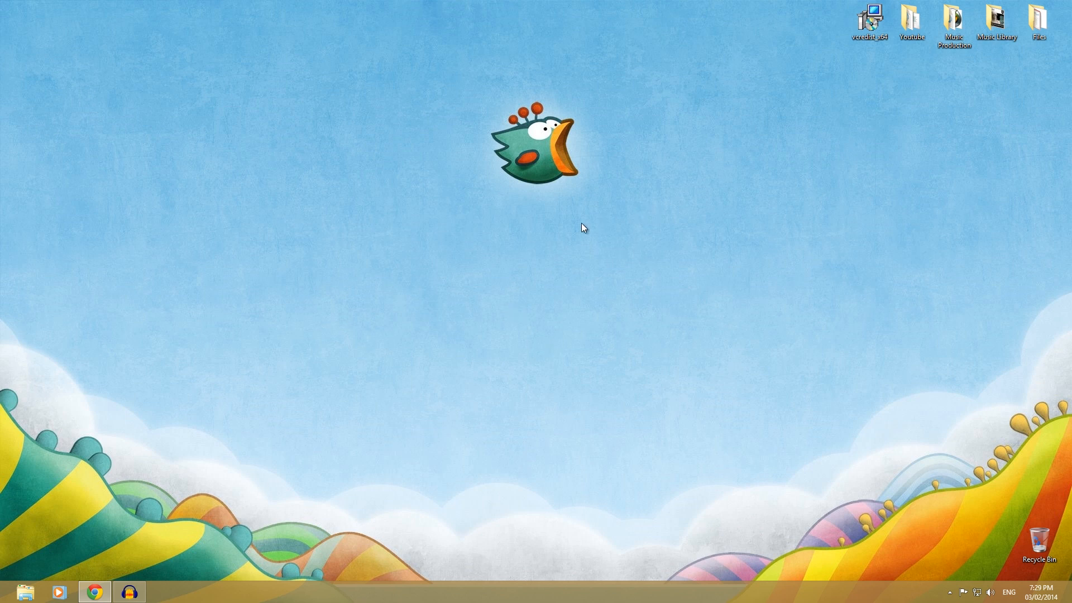
{"action": "mouse_move", "coordinate": [832, 58]}
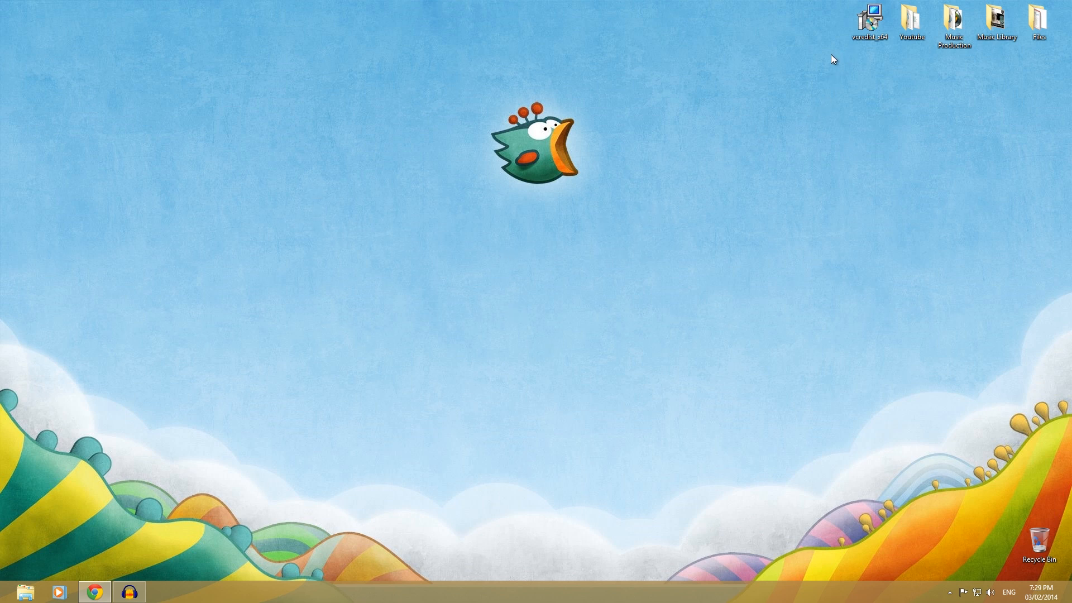
{"action": "mouse_move", "coordinate": [266, 309]}
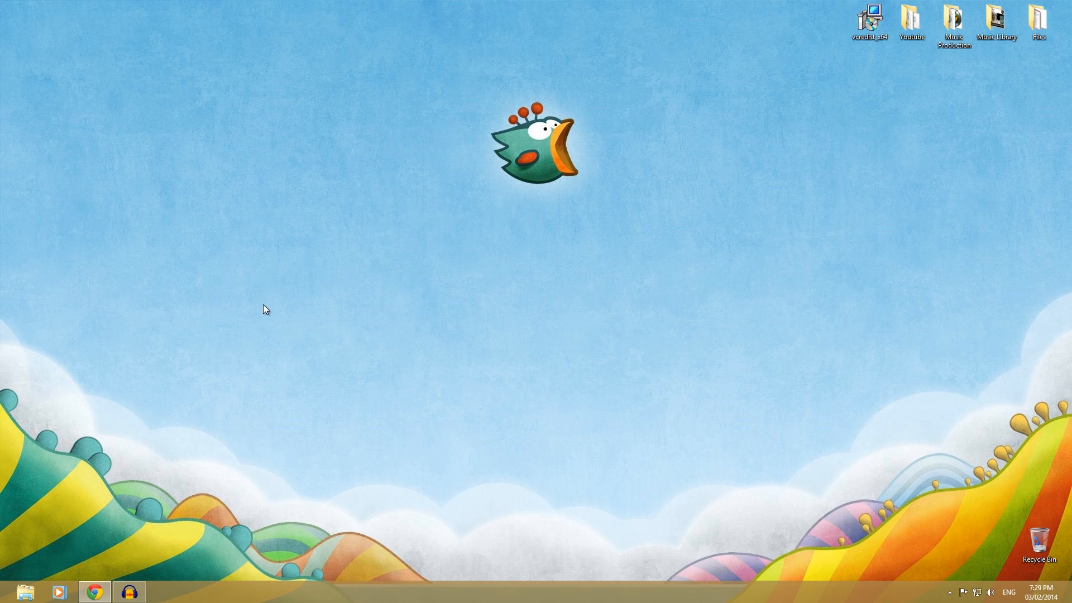
{"action": "mouse_move", "coordinate": [545, 285]}
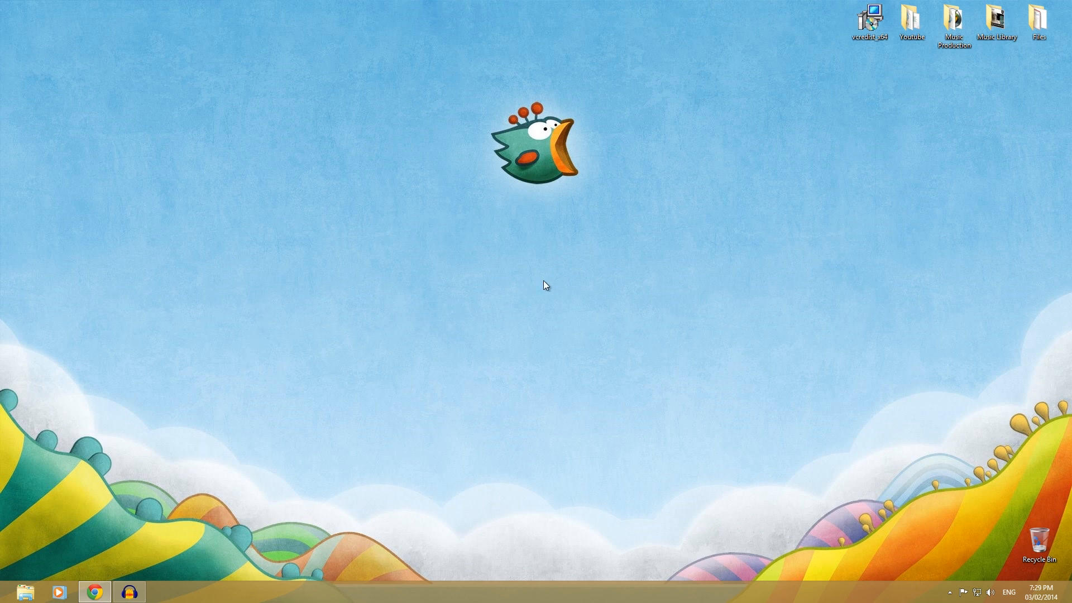
{"action": "mouse_move", "coordinate": [679, 185]}
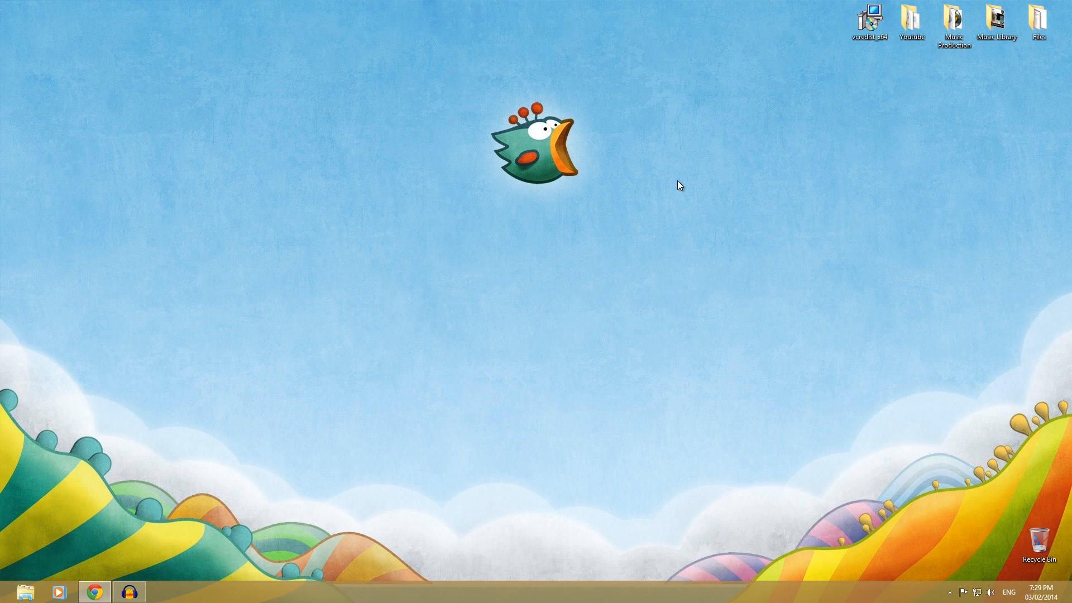
{"action": "mouse_move", "coordinate": [604, 159]}
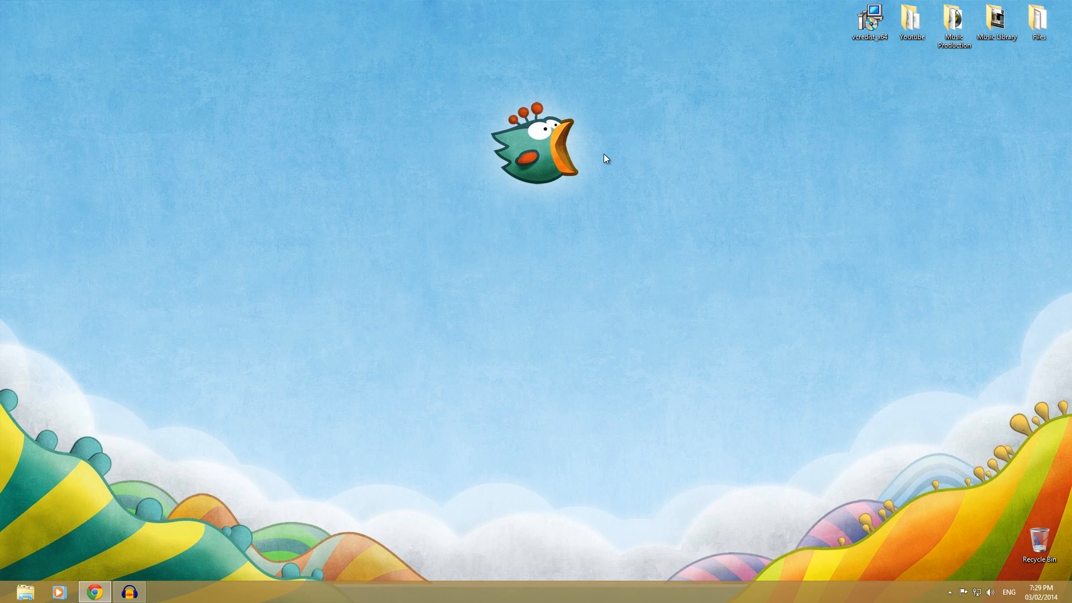
{"action": "mouse_move", "coordinate": [673, 139]}
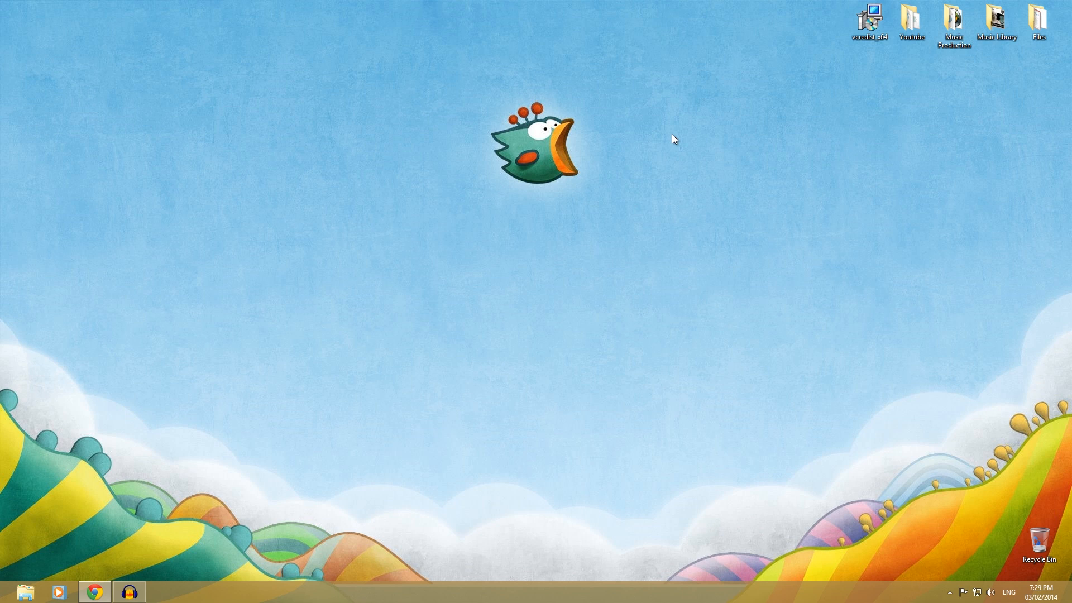
{"action": "mouse_move", "coordinate": [652, 141]}
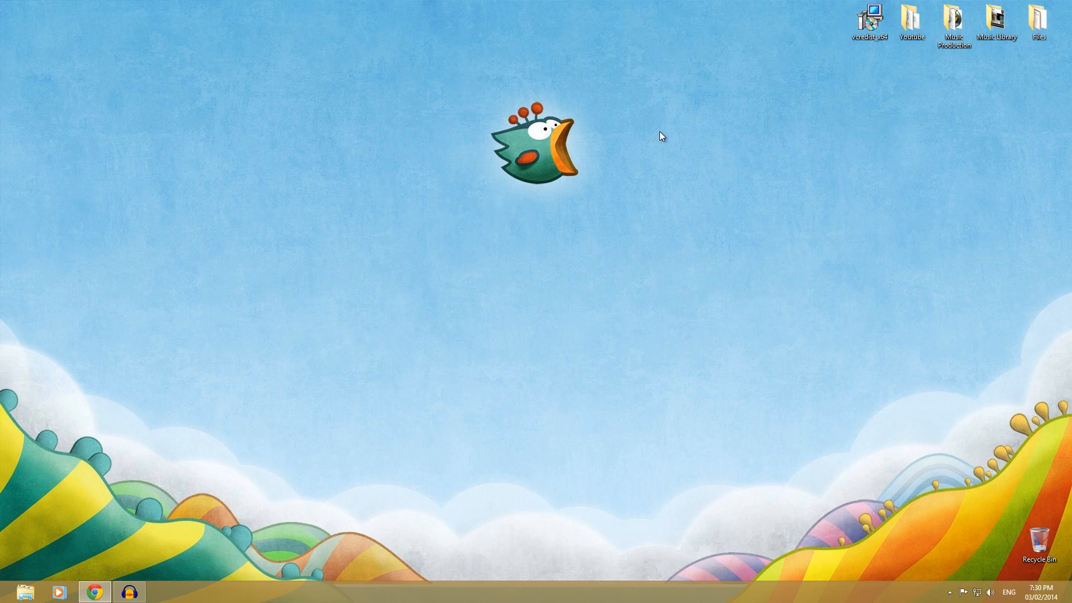
{"action": "mouse_move", "coordinate": [685, 136]}
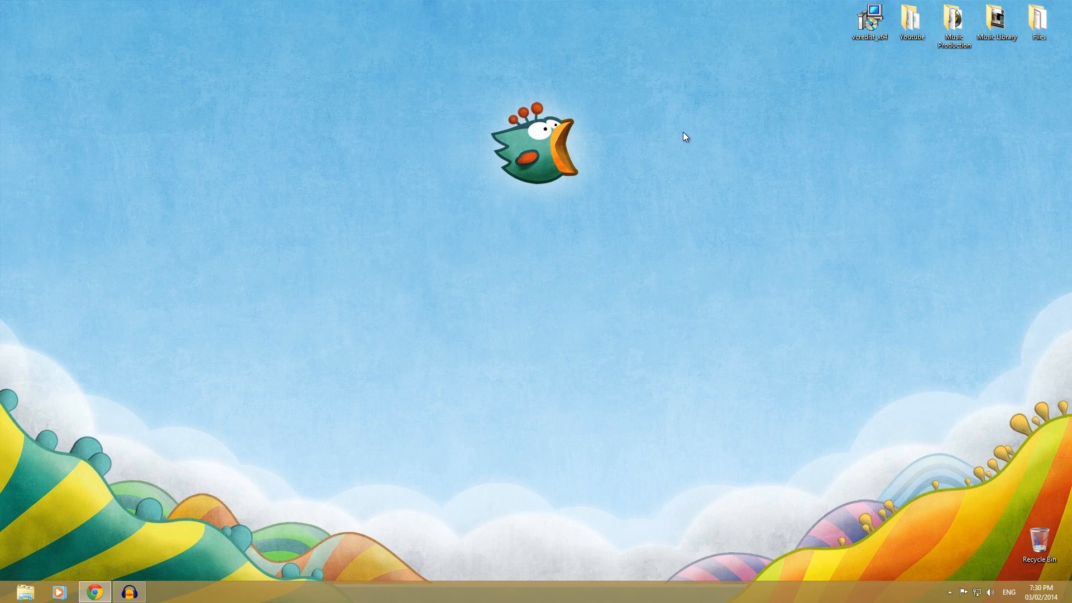
{"action": "mouse_move", "coordinate": [143, 539]}
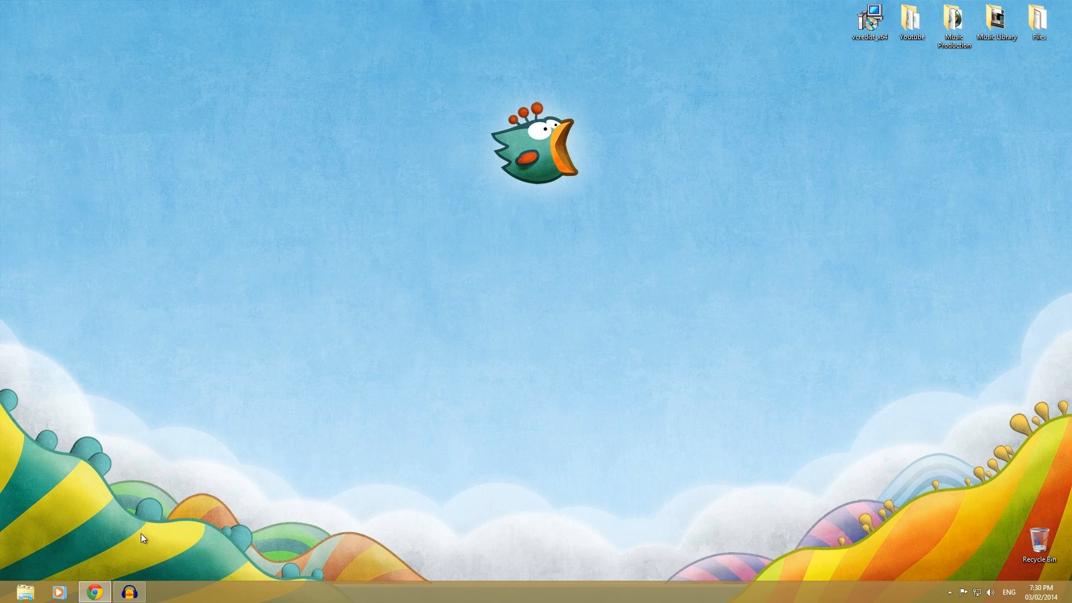